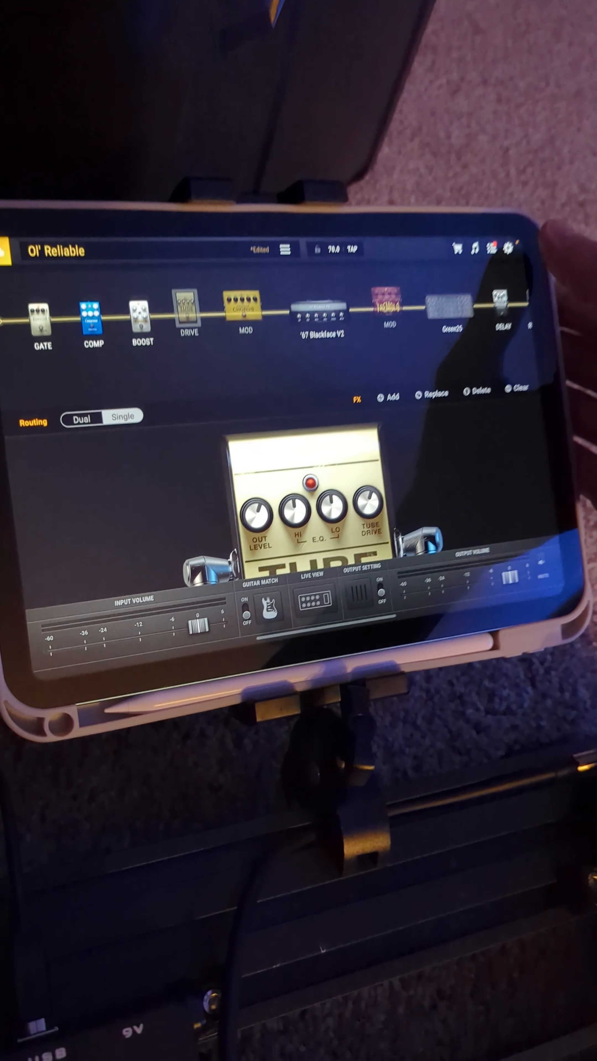
- Reach the Account Info page with its login and account options via Settings
{"action": "left_click", "coordinate": [511, 249]}
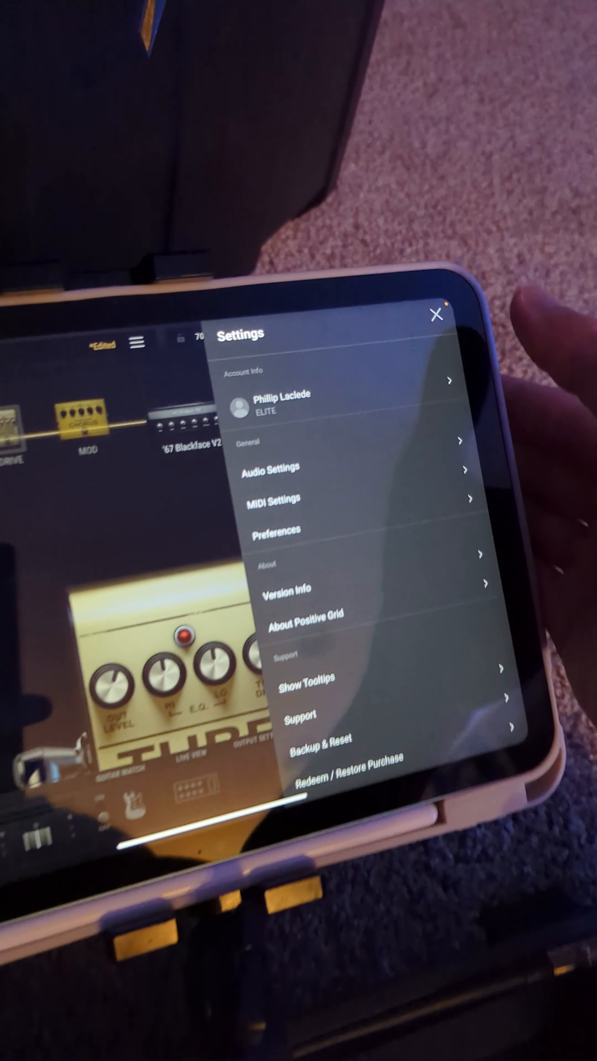
{"action": "left_click", "coordinate": [277, 403]}
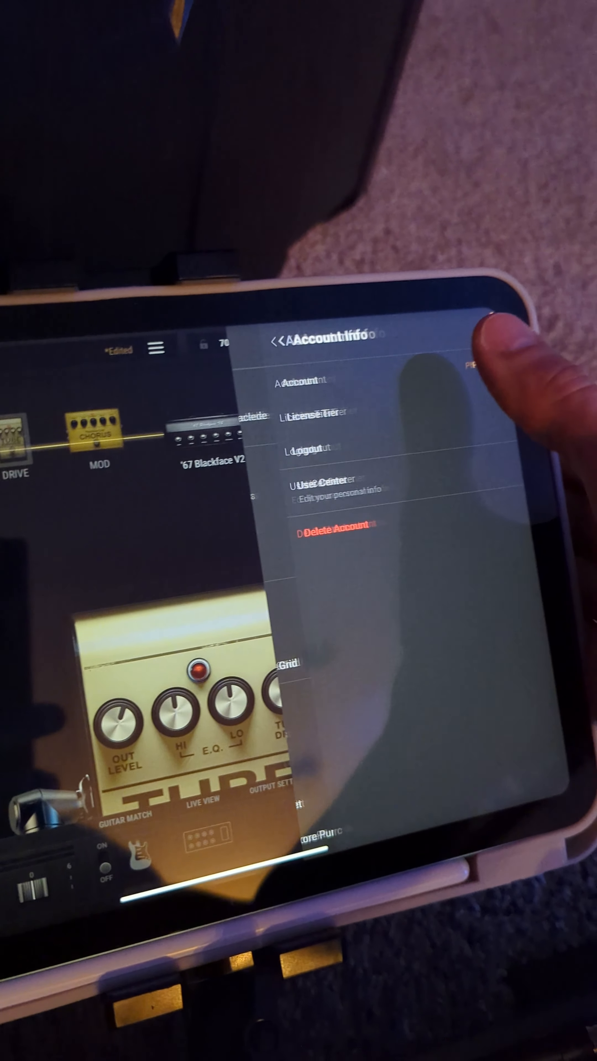